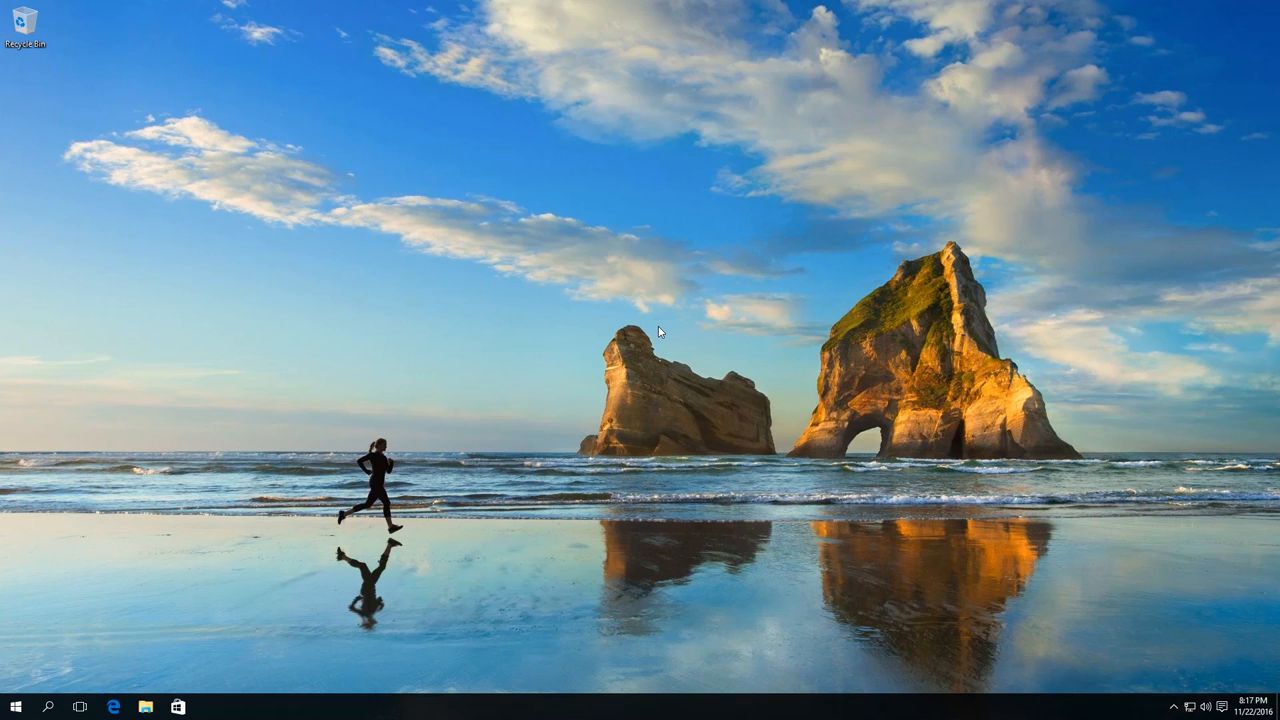
pyautogui.moveTo(656, 316)
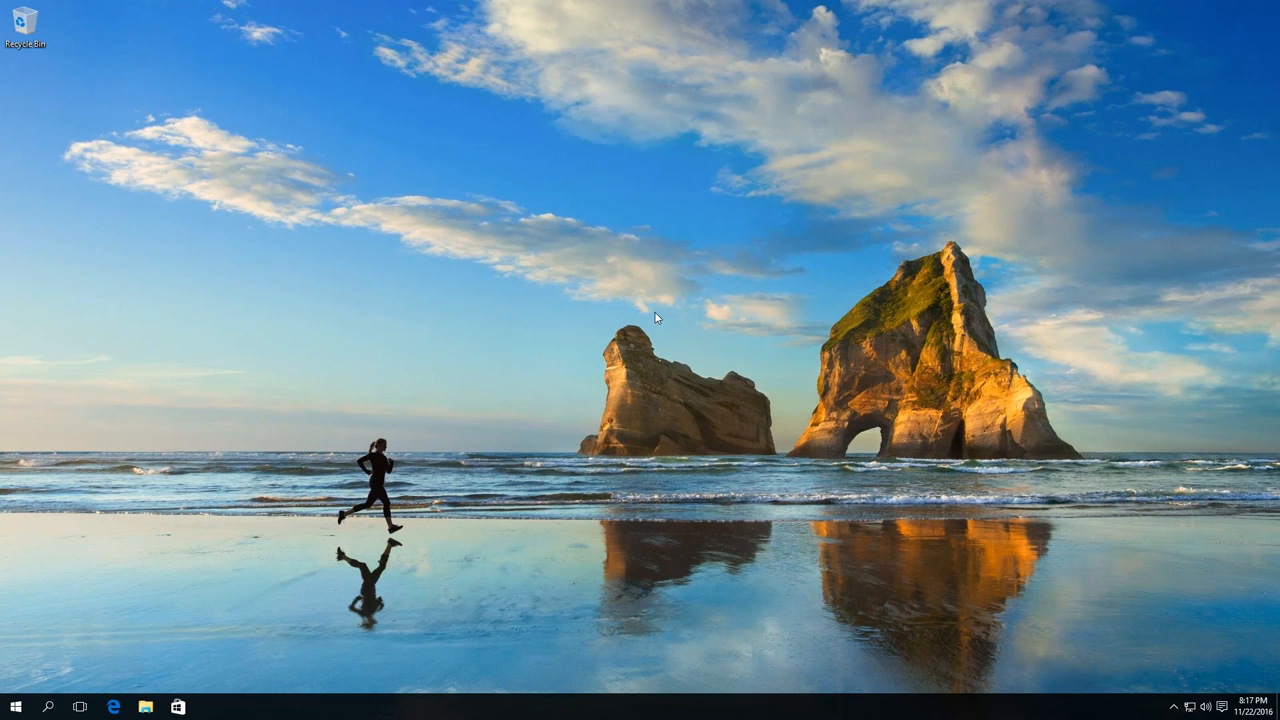
pyautogui.moveTo(660, 296)
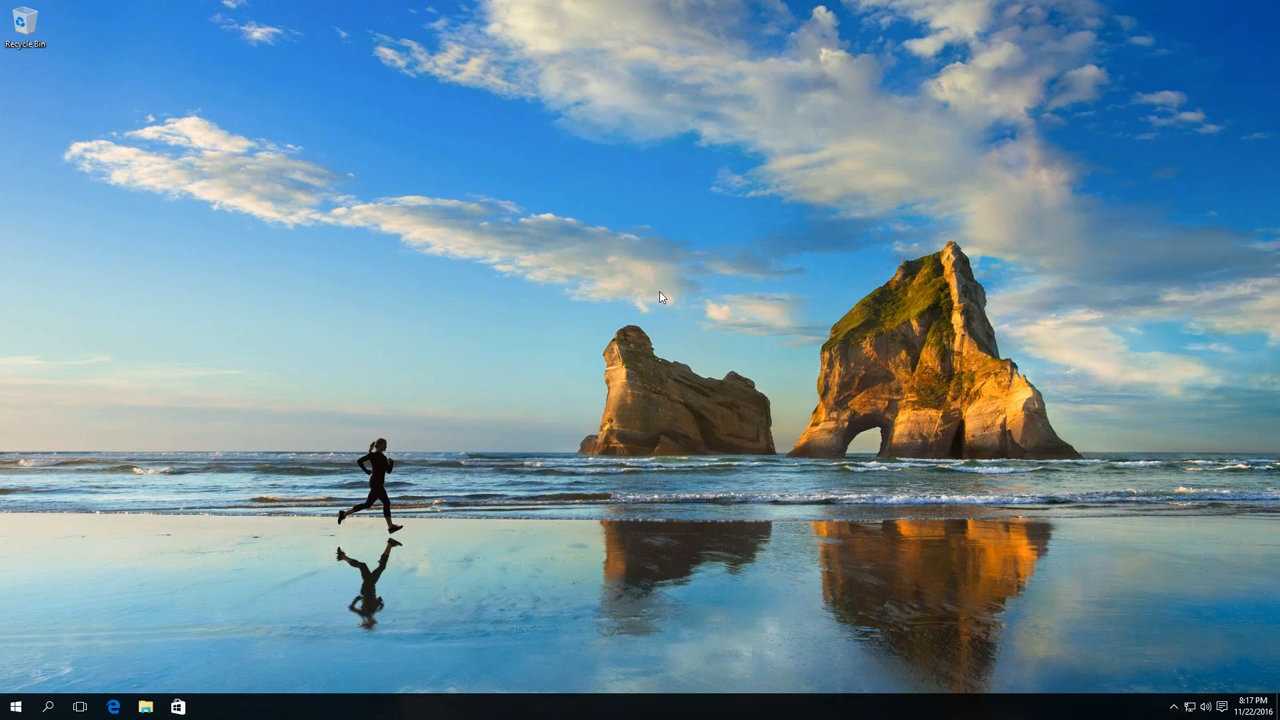
pyautogui.moveTo(638, 218)
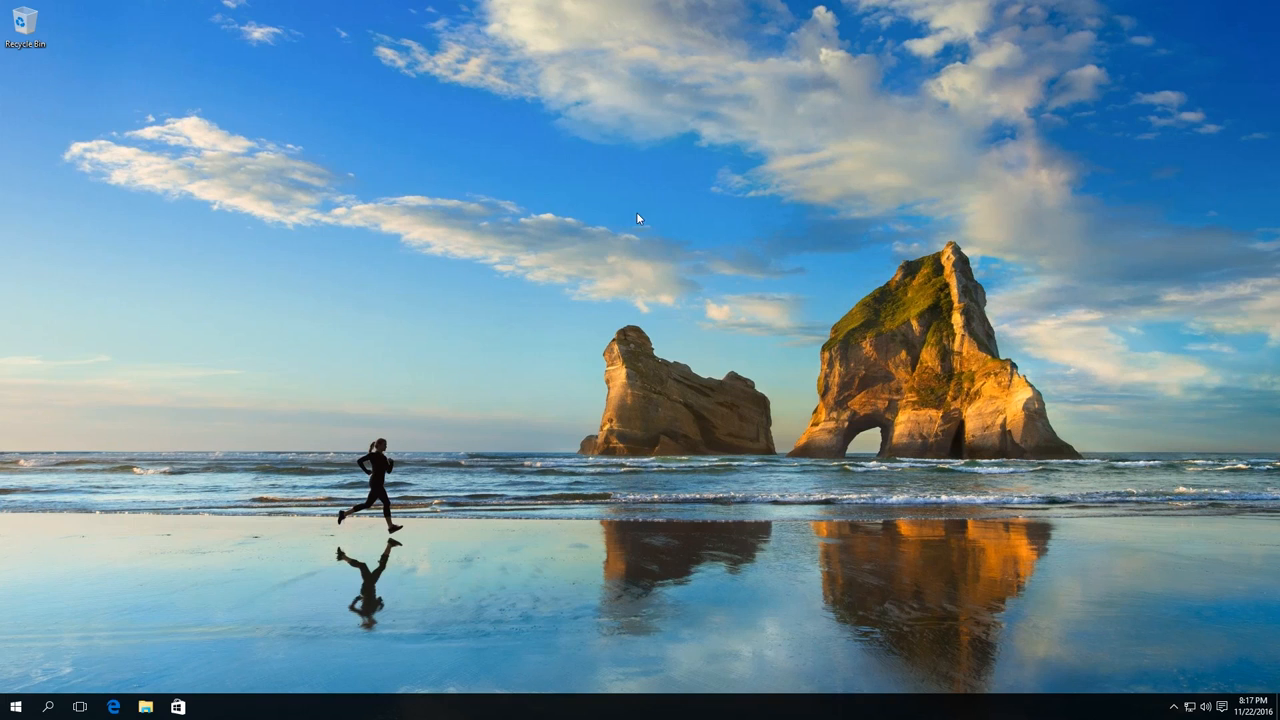
pyautogui.moveTo(622, 264)
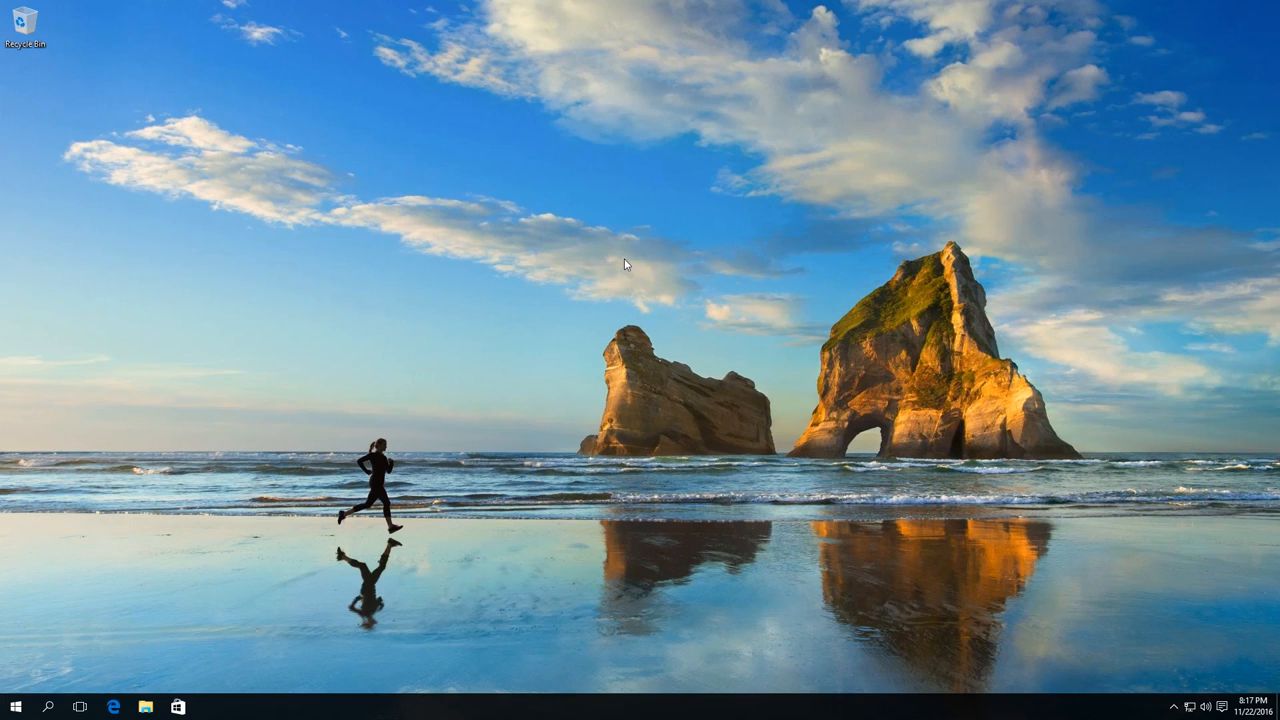
pyautogui.moveTo(590, 246)
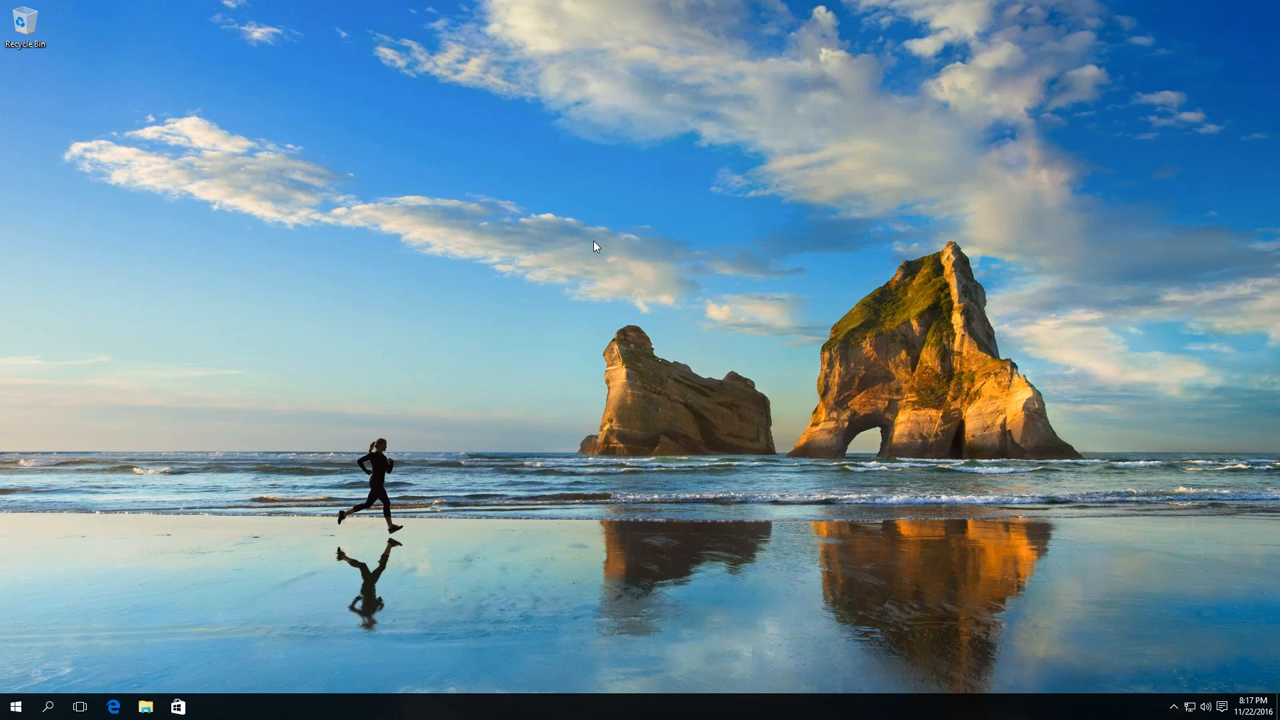
pyautogui.moveTo(760, 284)
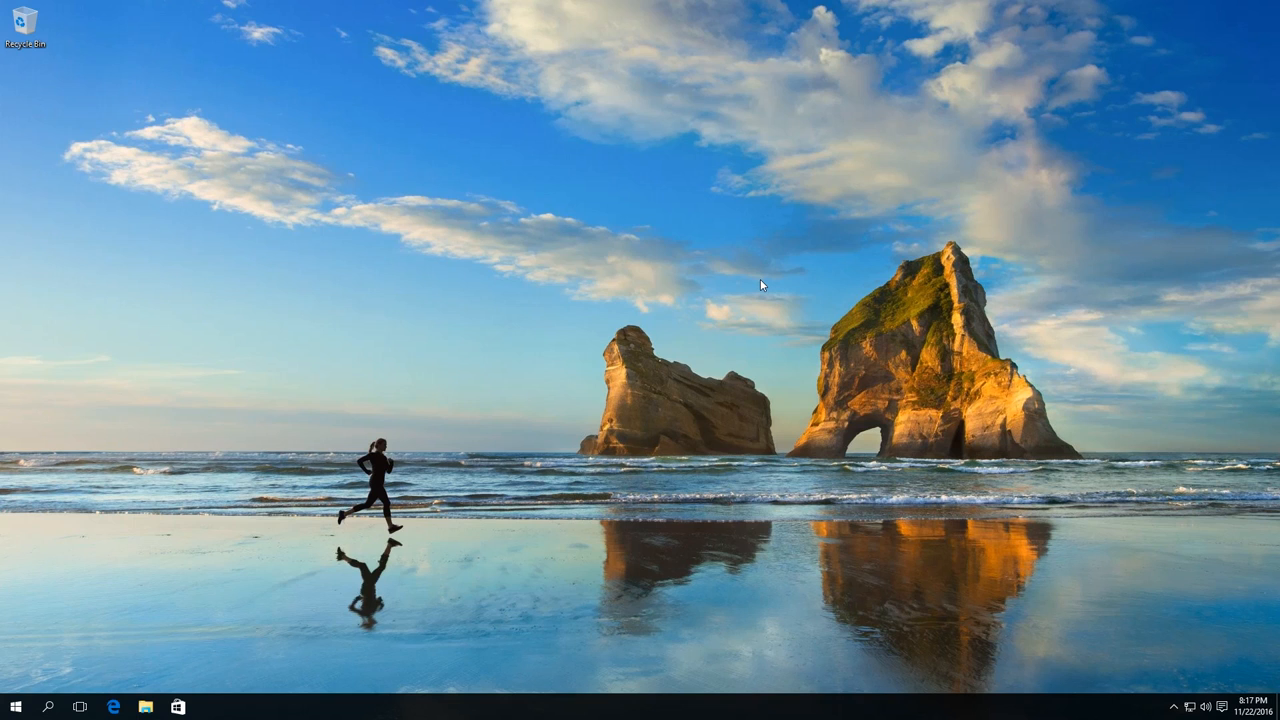
pyautogui.moveTo(796, 268)
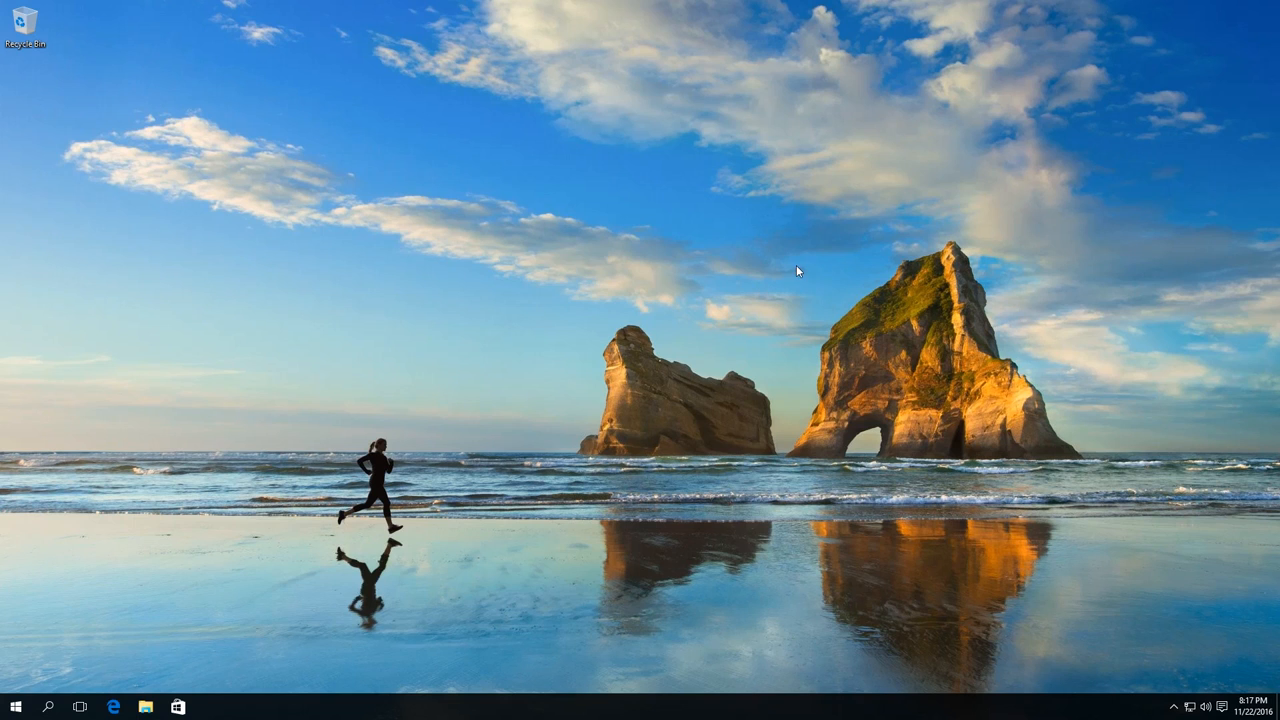
pyautogui.moveTo(740, 222)
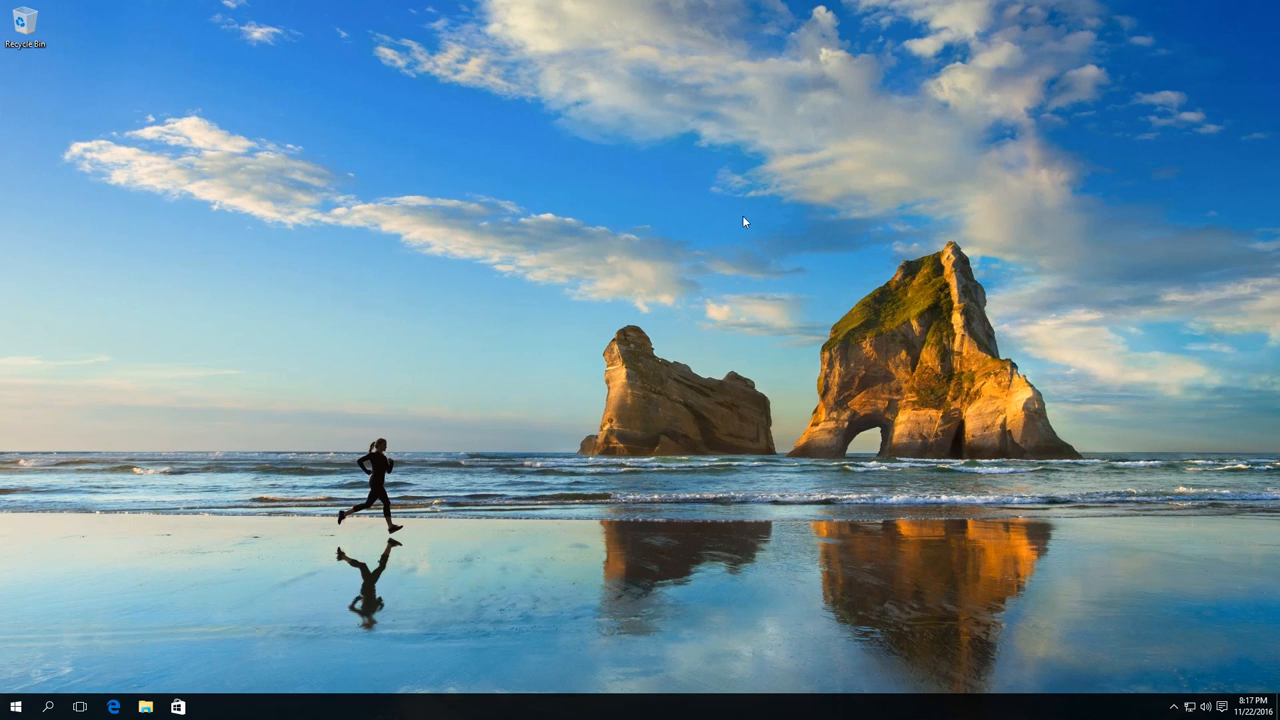
pyautogui.moveTo(736, 194)
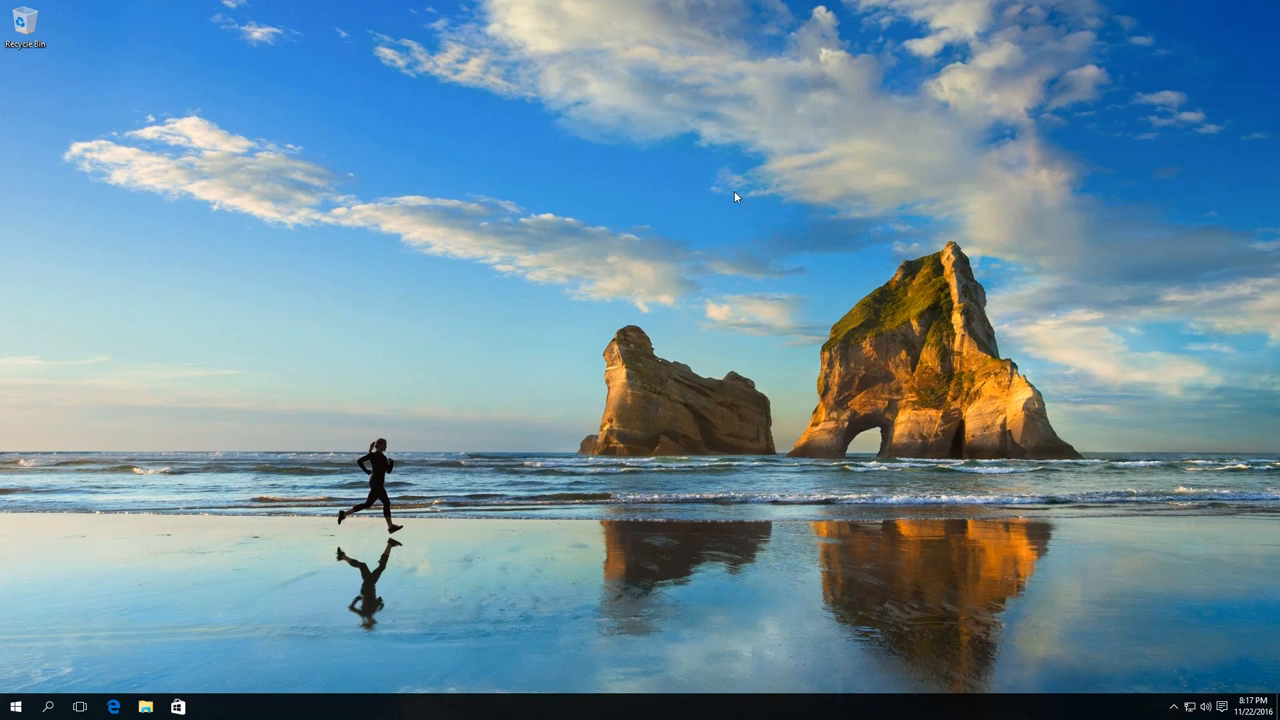
pyautogui.moveTo(724, 264)
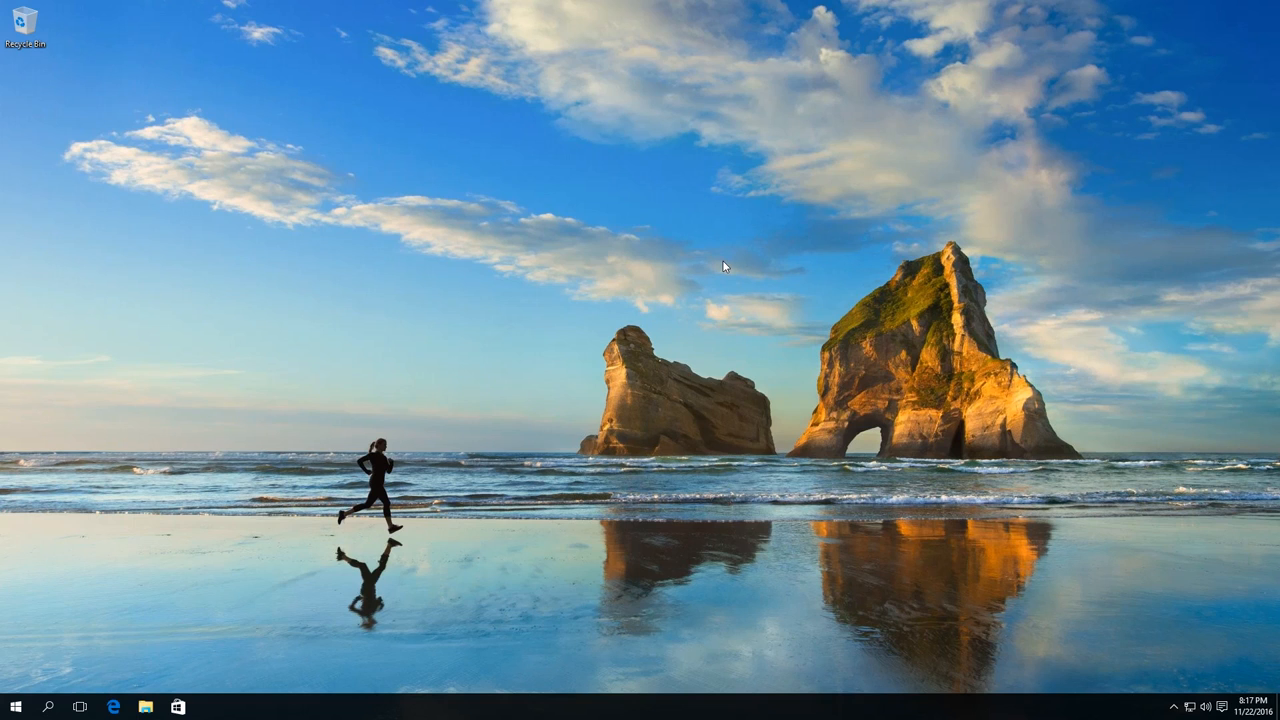
pyautogui.moveTo(416, 424)
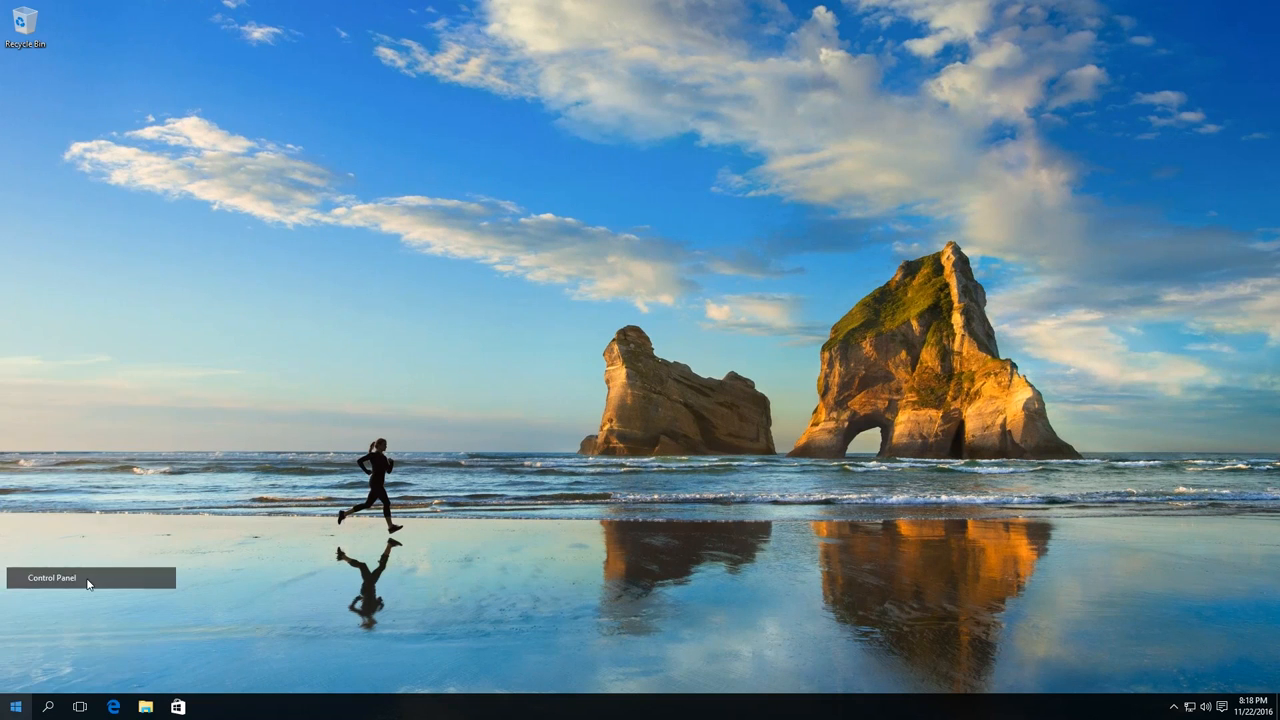
# Reach Control Panel's All Control Panel Items list from the Start context menu
pyautogui.click(50, 578)
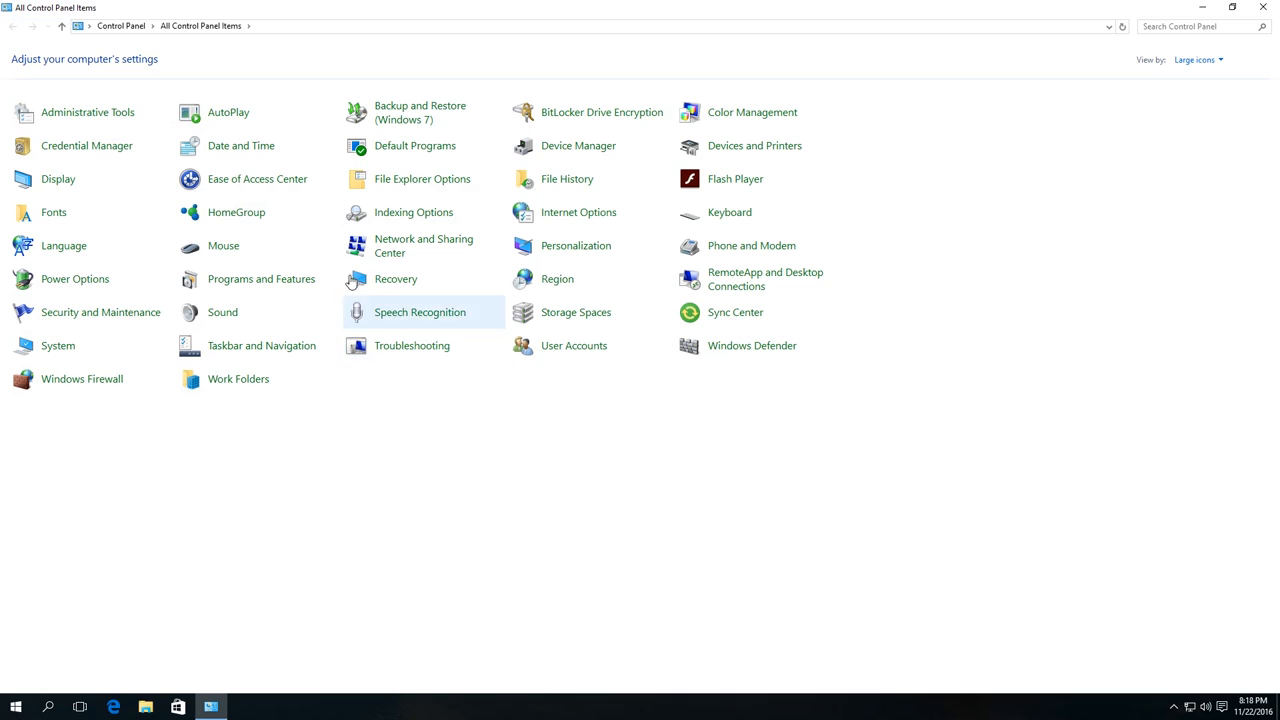
pyautogui.moveTo(384, 280)
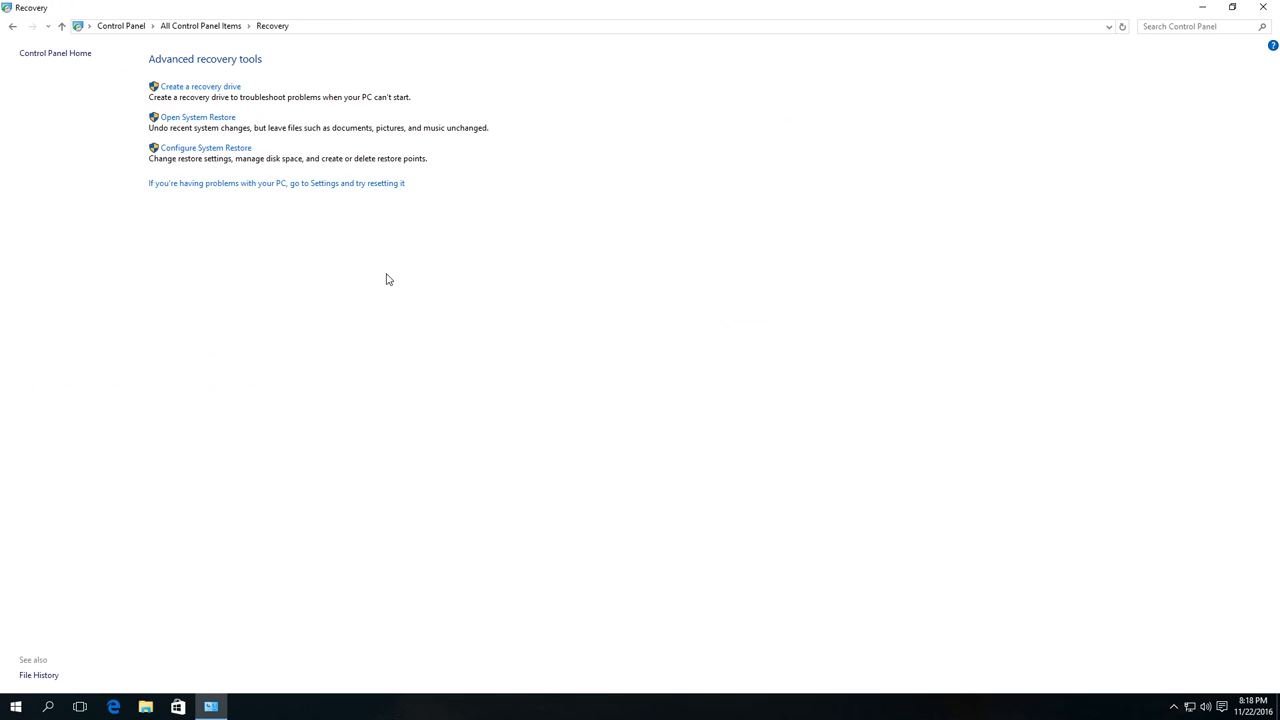
pyautogui.moveTo(204, 88)
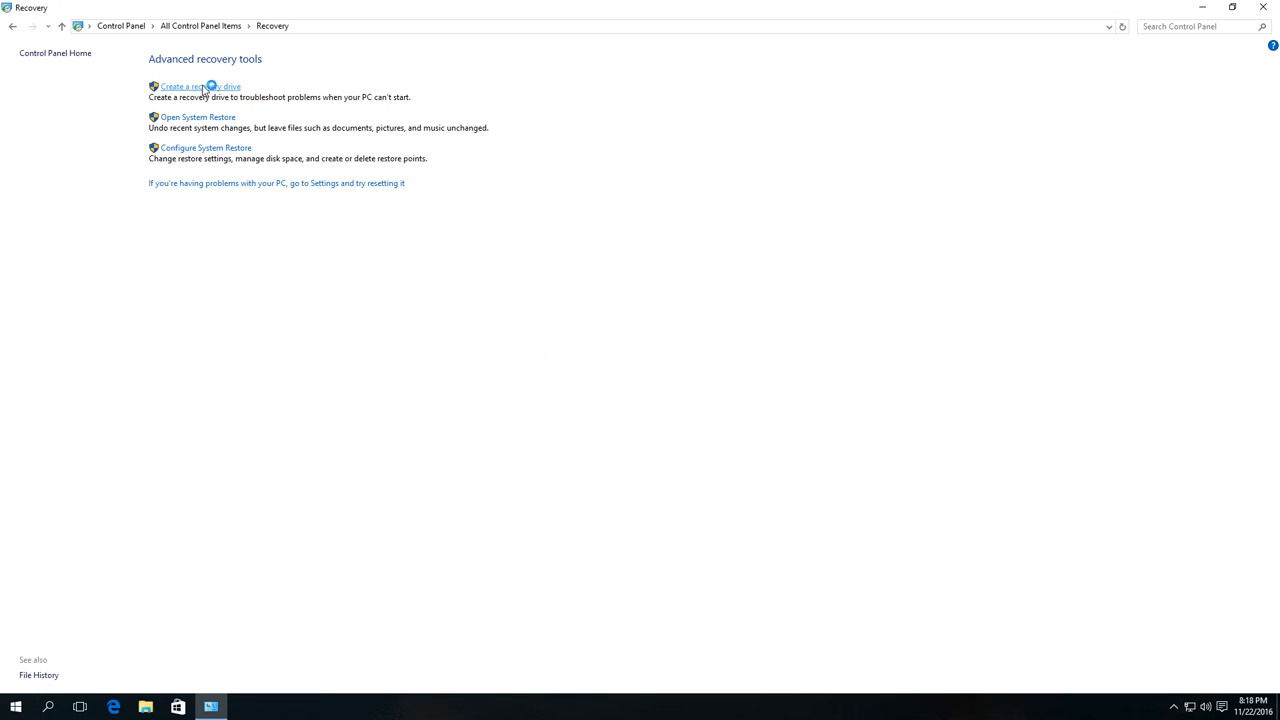
# Start Recovery Drive with 'Back up system files to the recovery drive' unchecked and reach drive selection
pyautogui.click(208, 82)
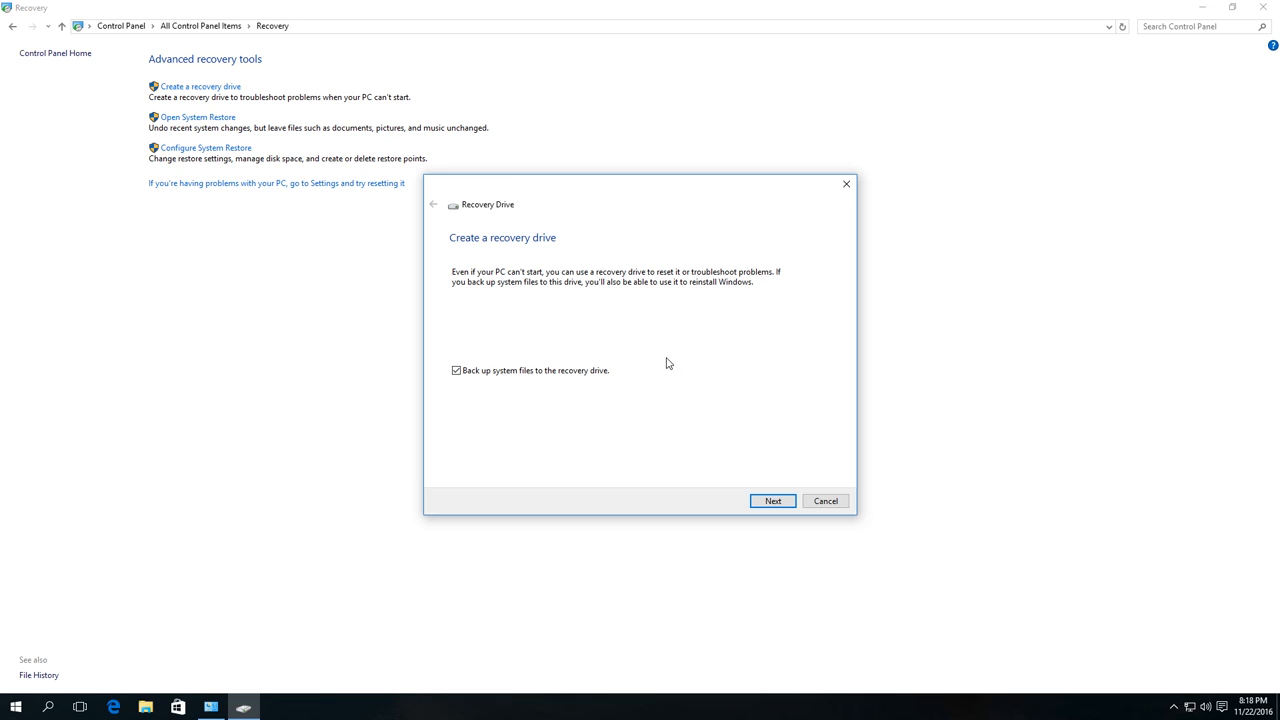
pyautogui.moveTo(532, 358)
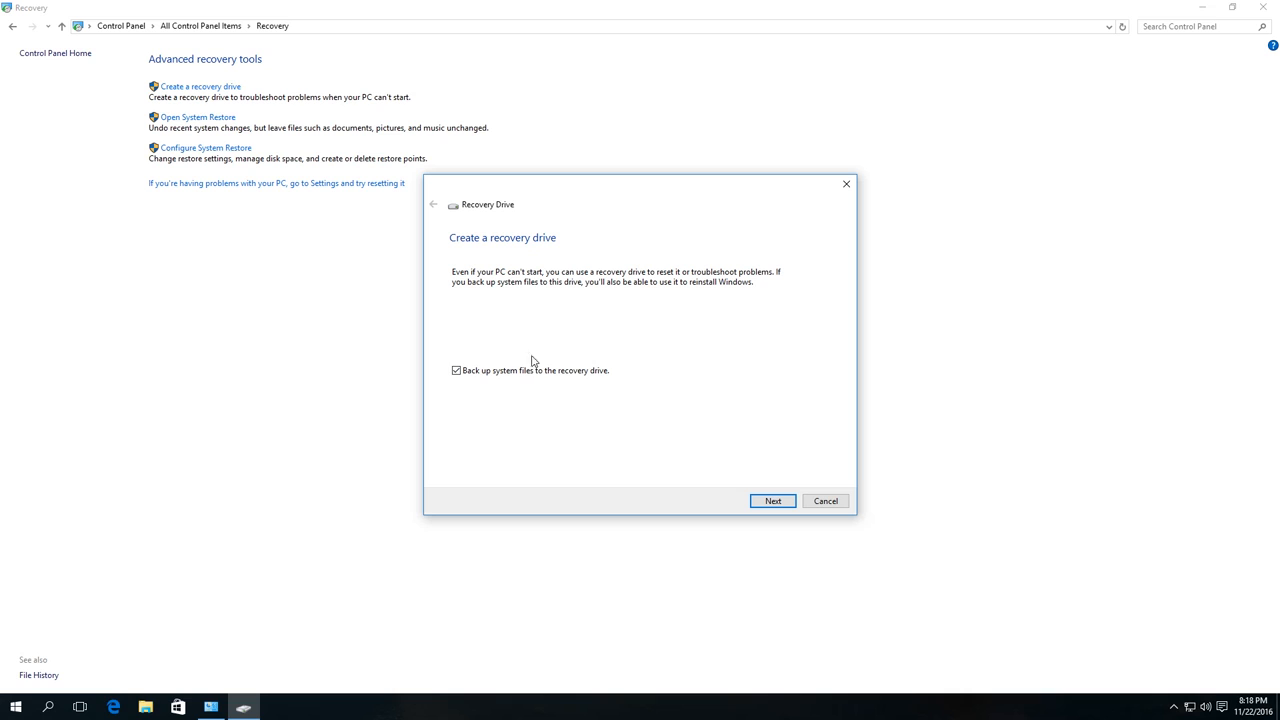
pyautogui.click(456, 370)
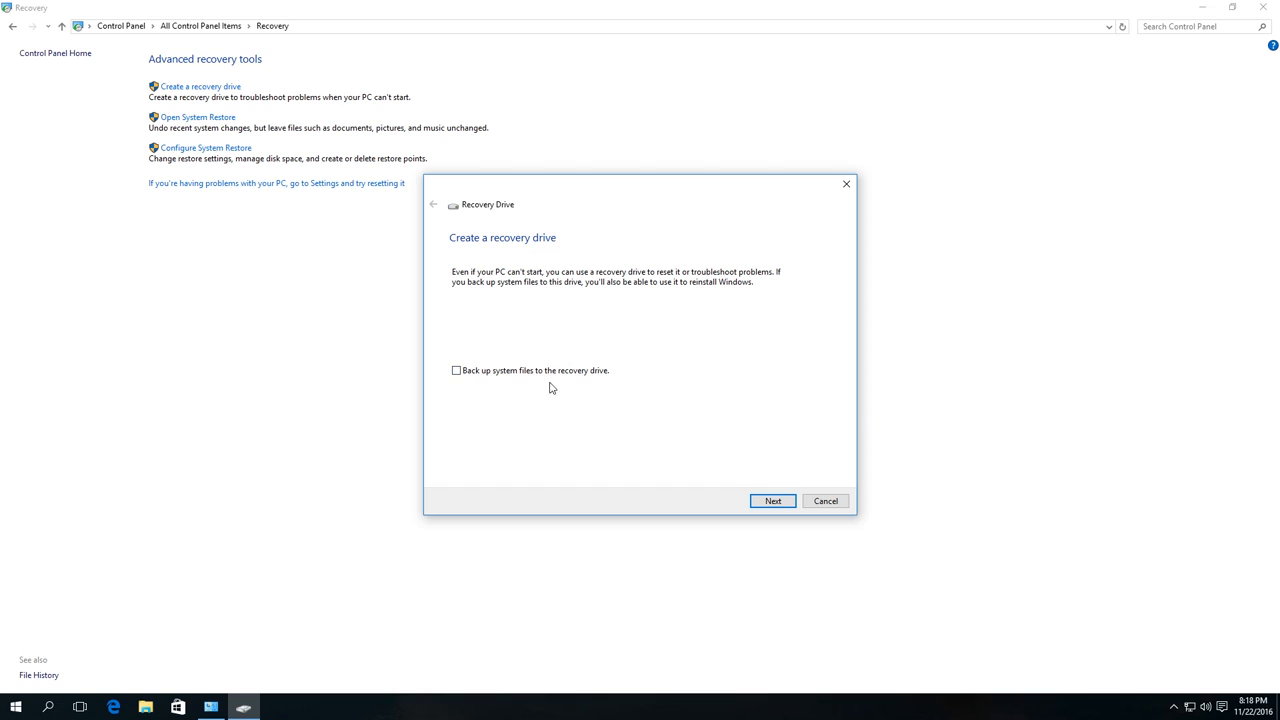
pyautogui.moveTo(540, 364)
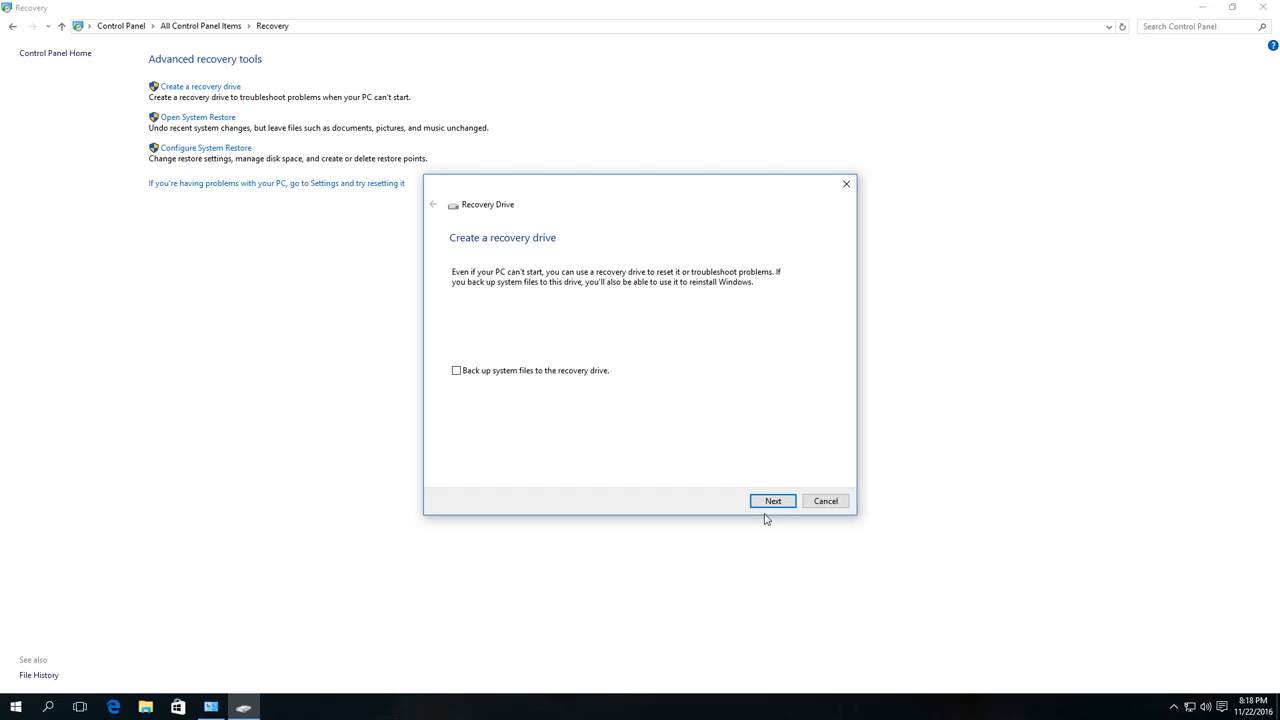
pyautogui.click(772, 500)
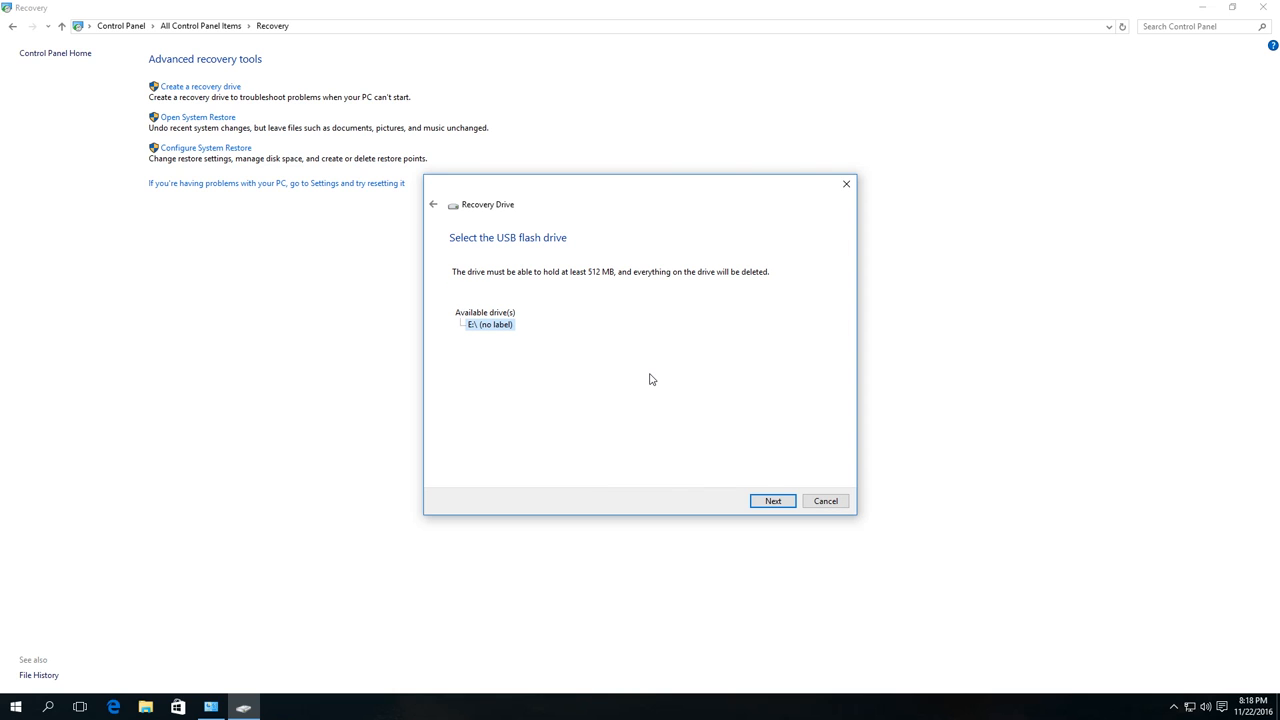
pyautogui.moveTo(504, 296)
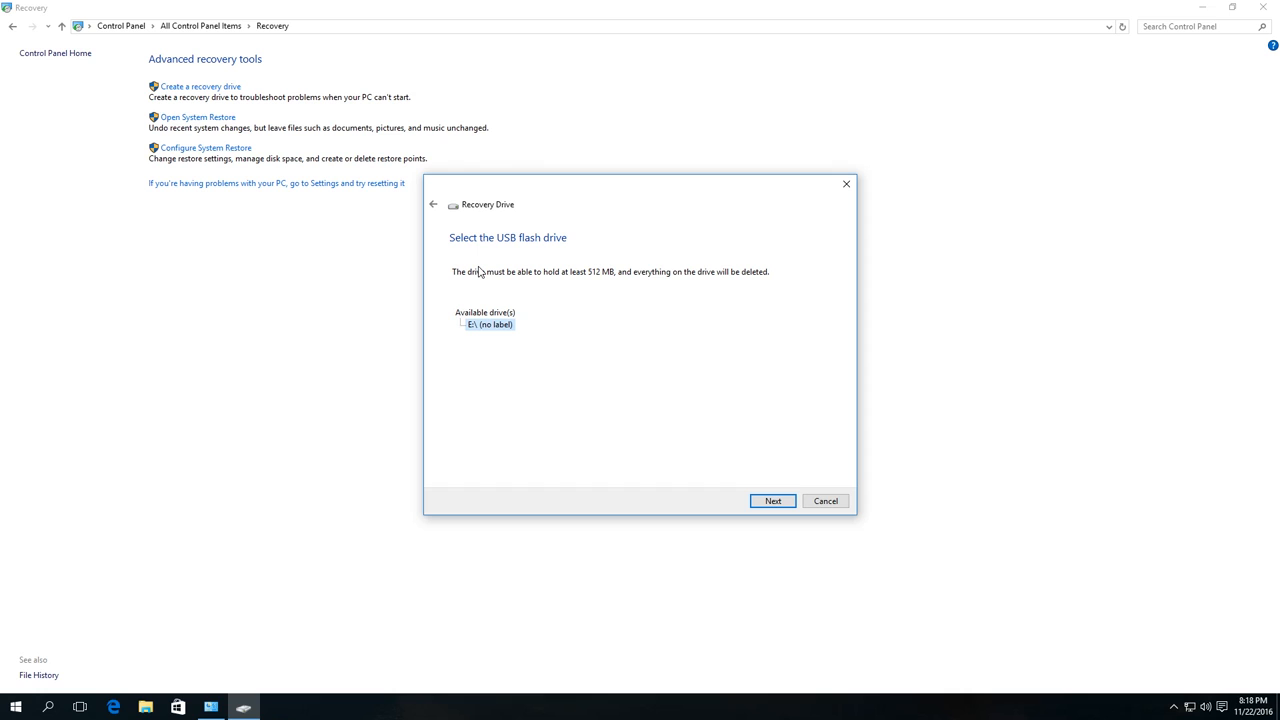
pyautogui.moveTo(504, 338)
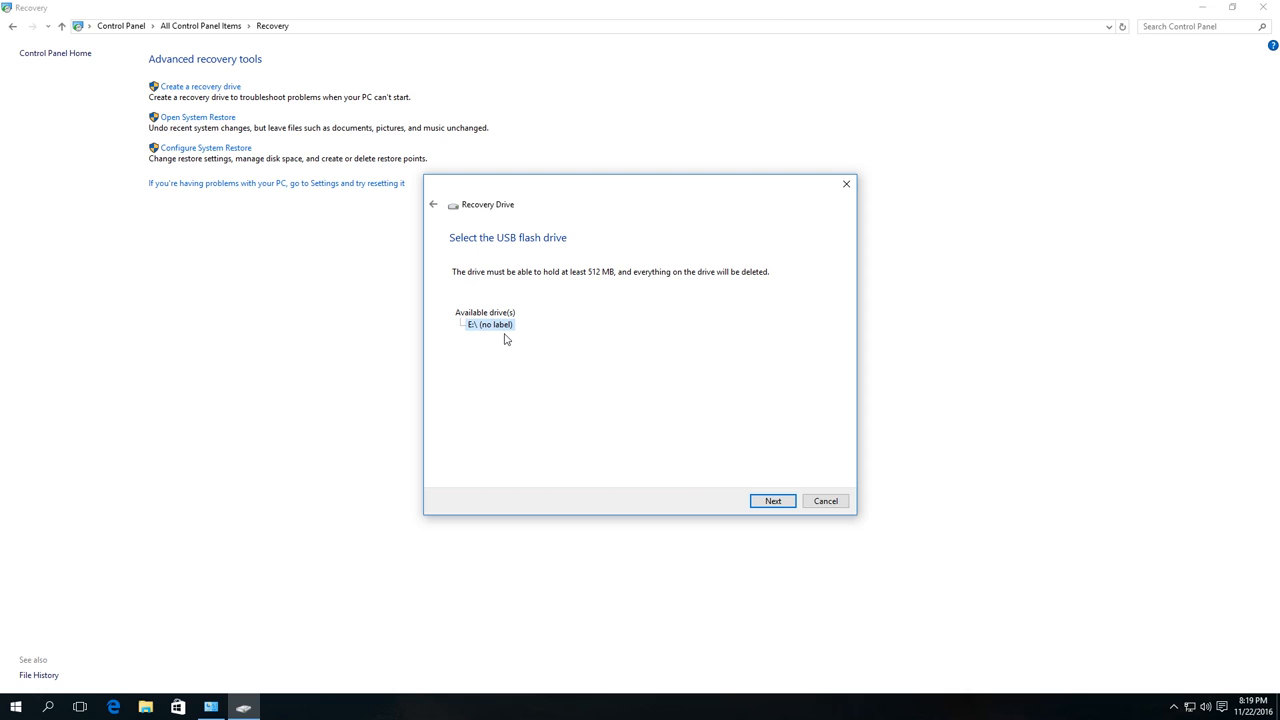
pyautogui.moveTo(488, 332)
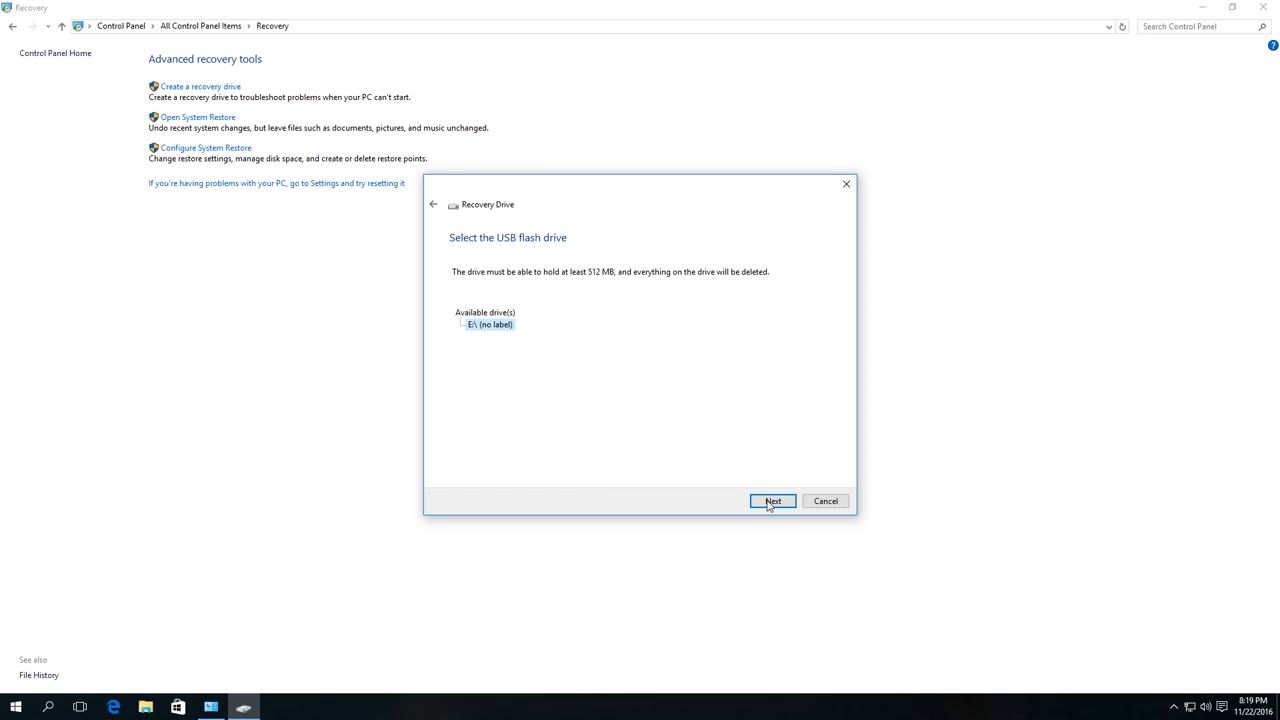
pyautogui.moveTo(776, 516)
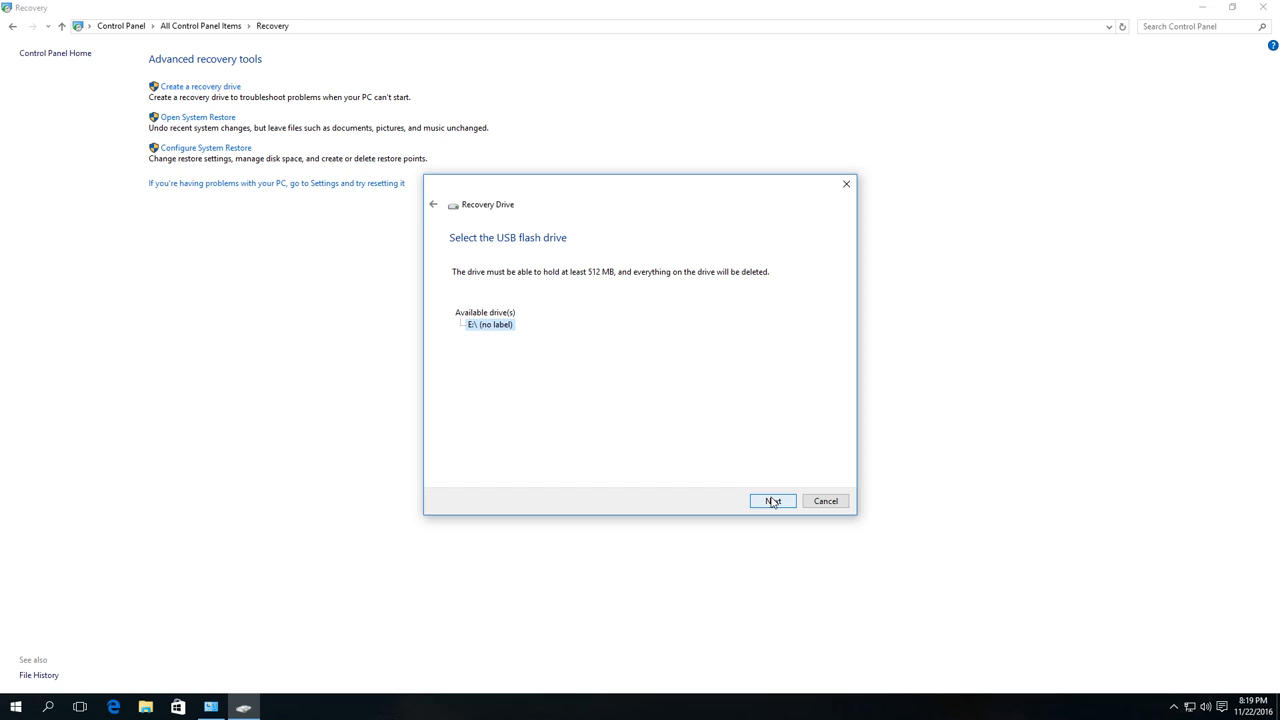
pyautogui.moveTo(734, 464)
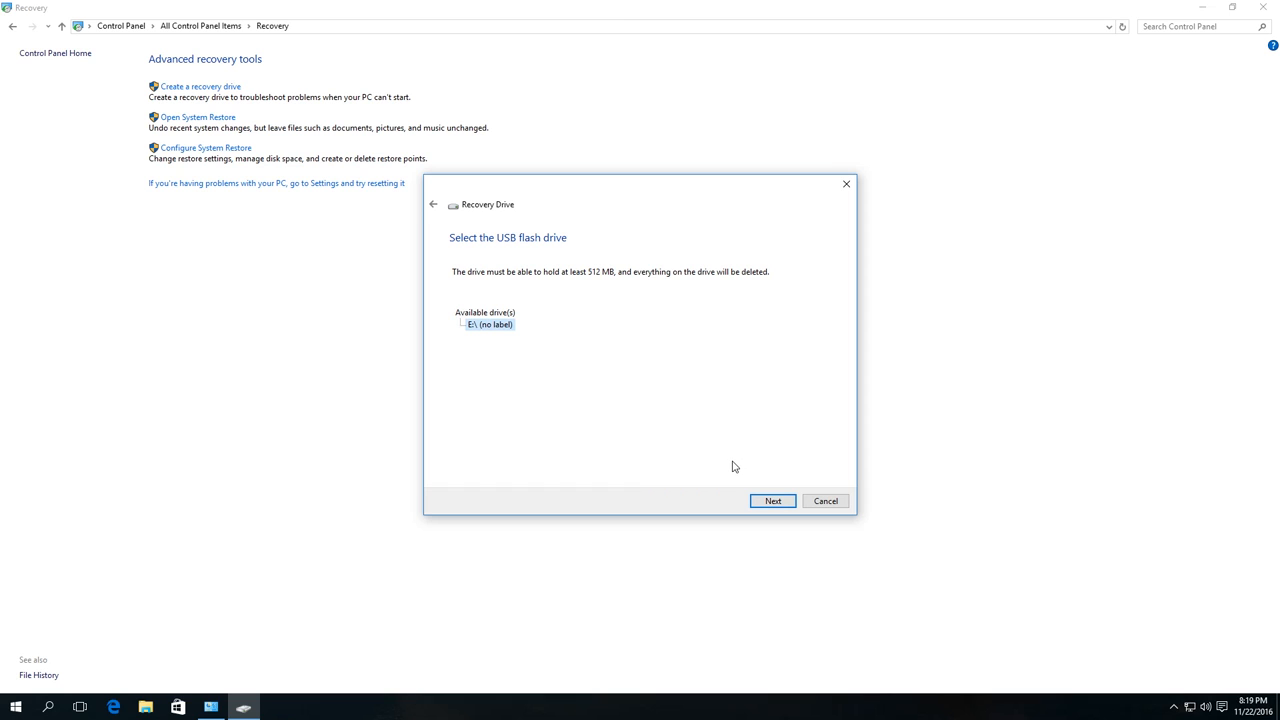
pyautogui.moveTo(720, 408)
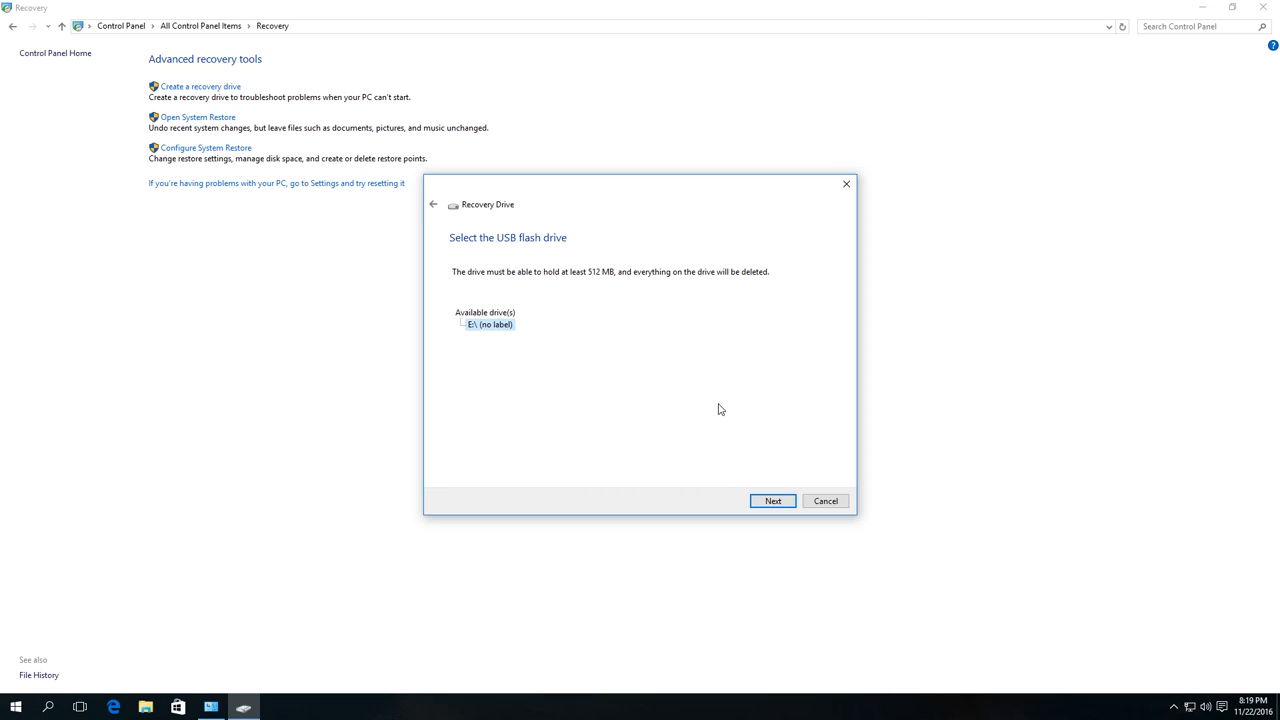
pyautogui.moveTo(732, 464)
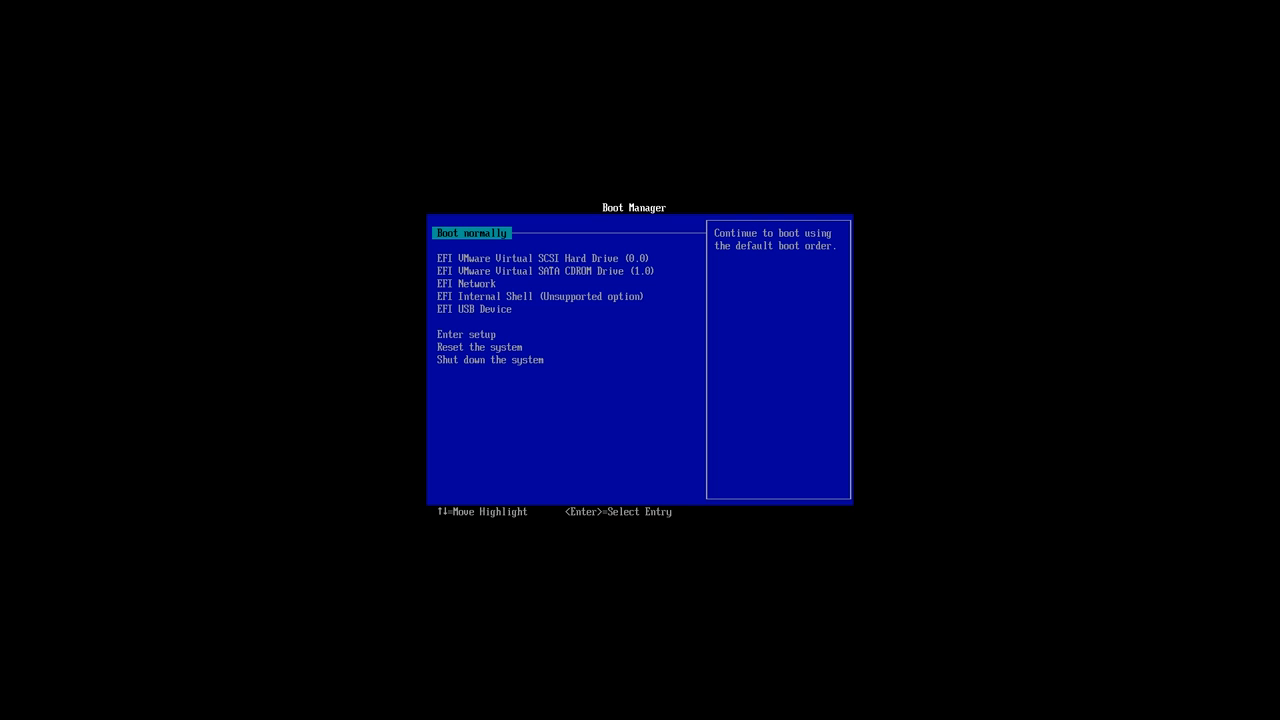
# Boot from EFI USB Device into the recovery environment's 'Choose an option' screen
pyautogui.press('Down')
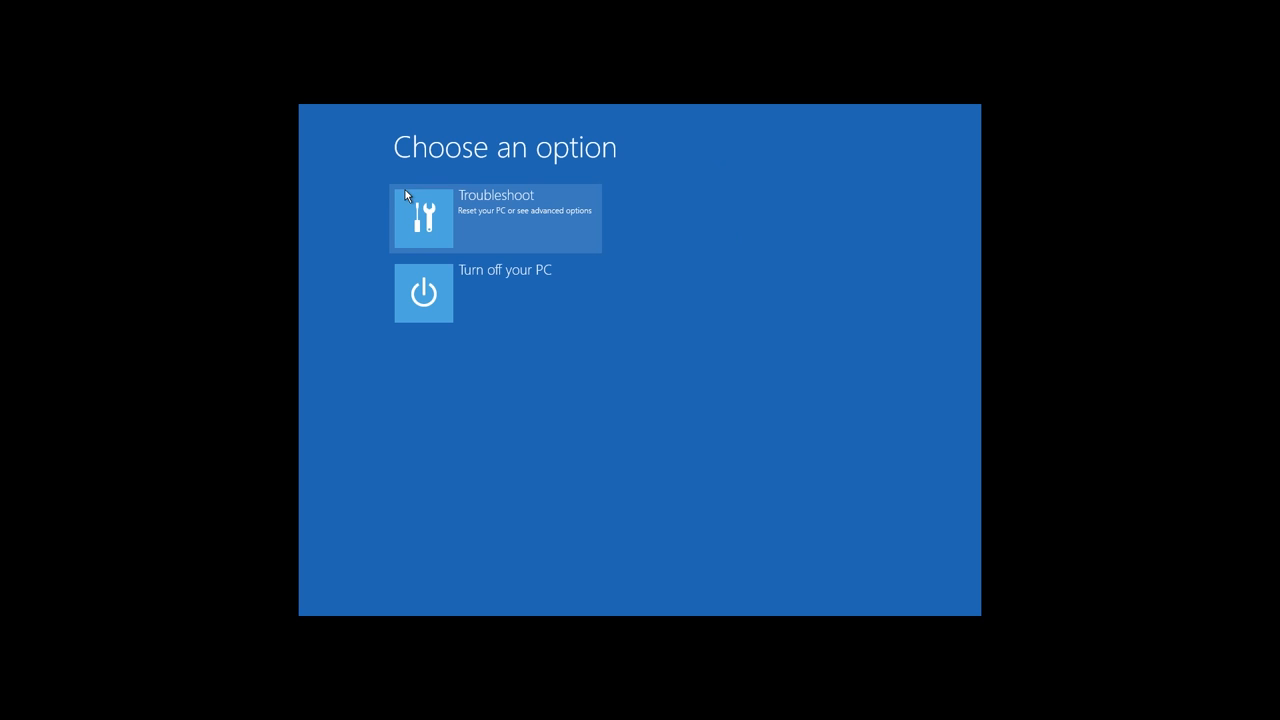
# Go through Troubleshoot to the Reset this PC choices: Keep my files or Remove everything
pyautogui.click(496, 216)
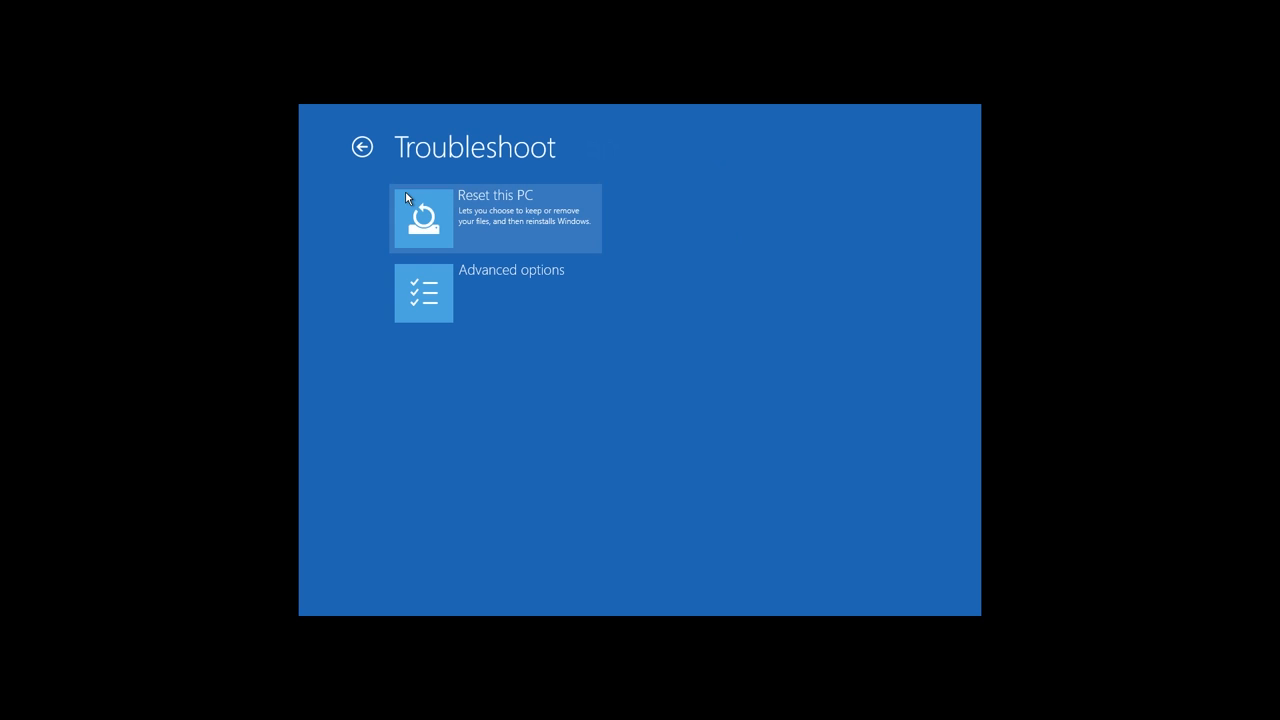
pyautogui.click(488, 218)
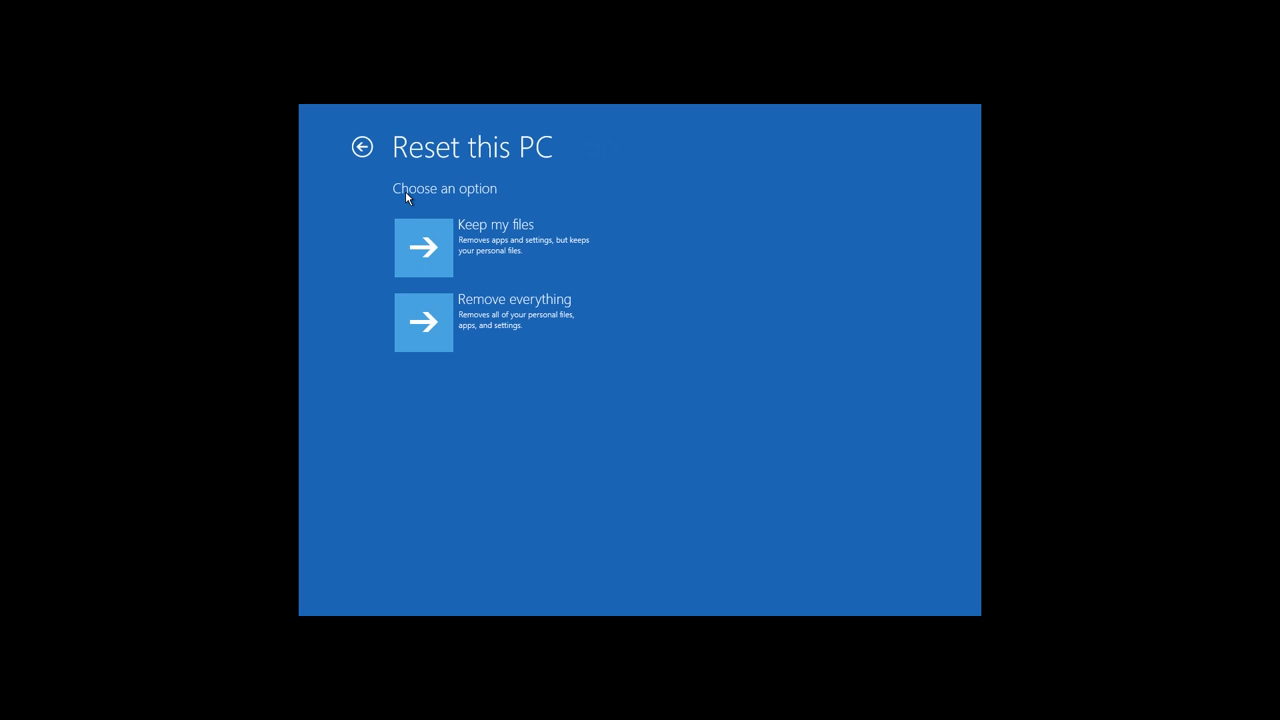
pyautogui.moveTo(424, 252)
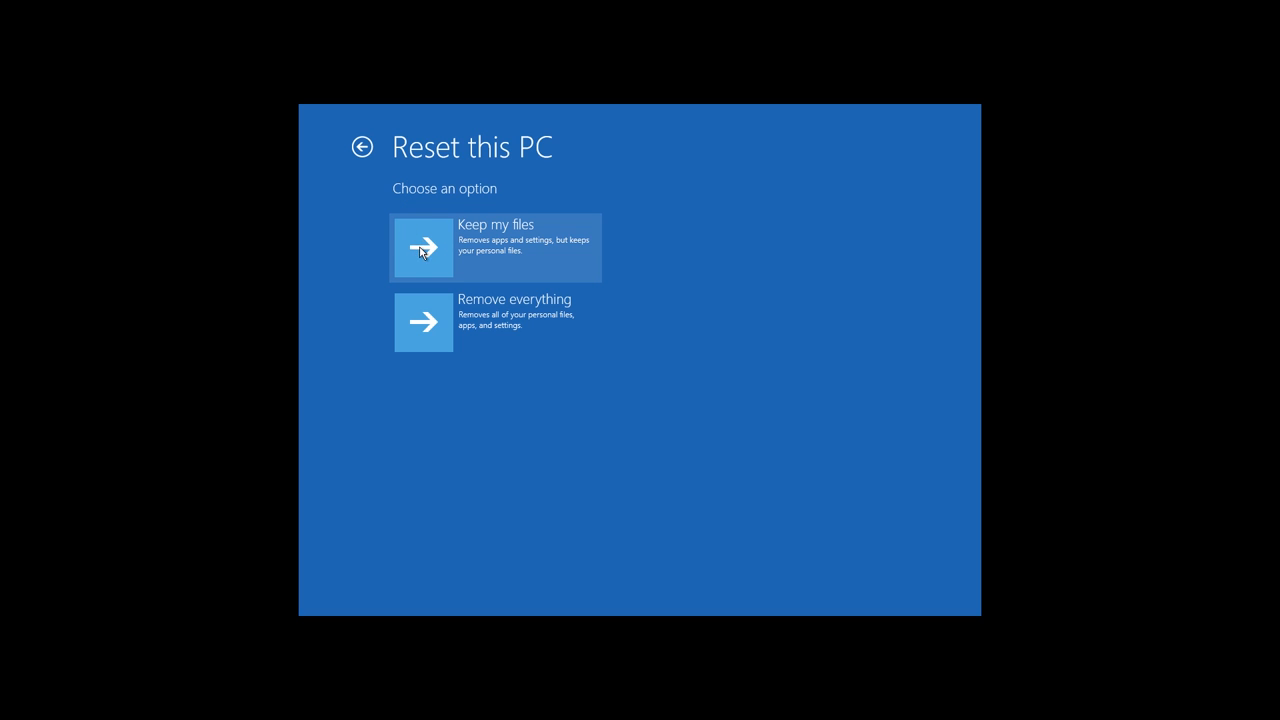
pyautogui.moveTo(444, 250)
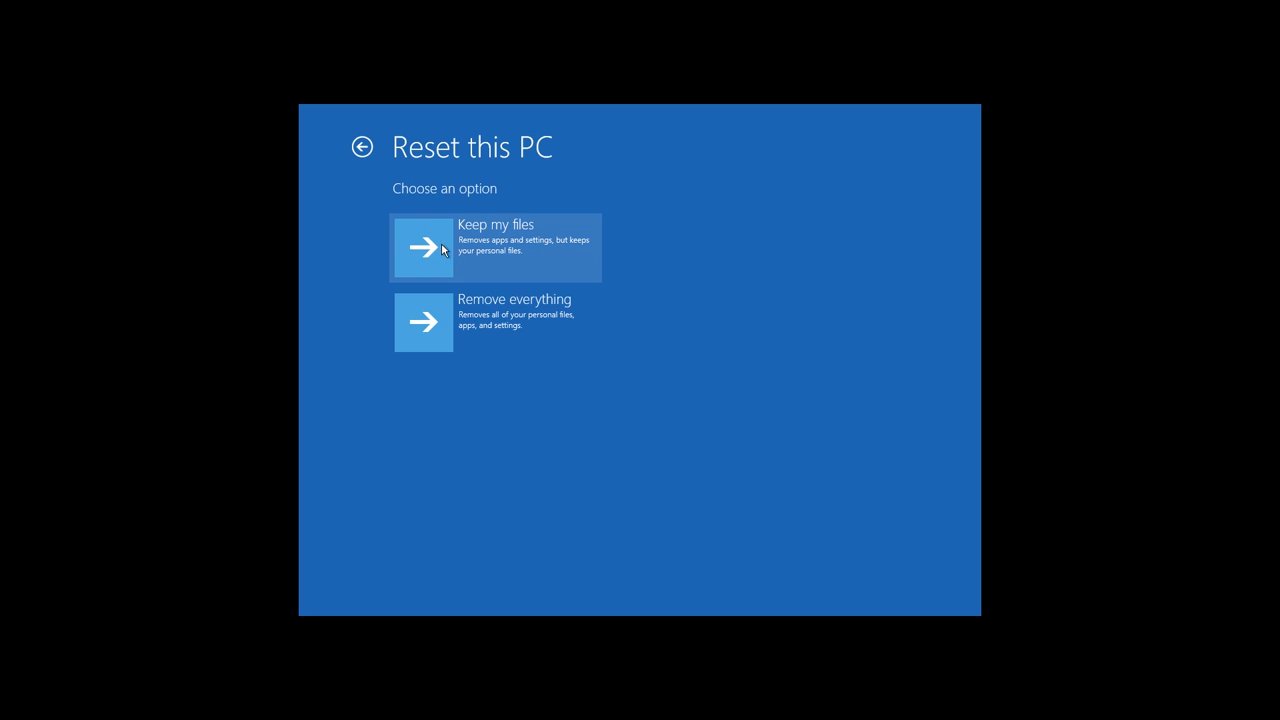
pyautogui.moveTo(476, 256)
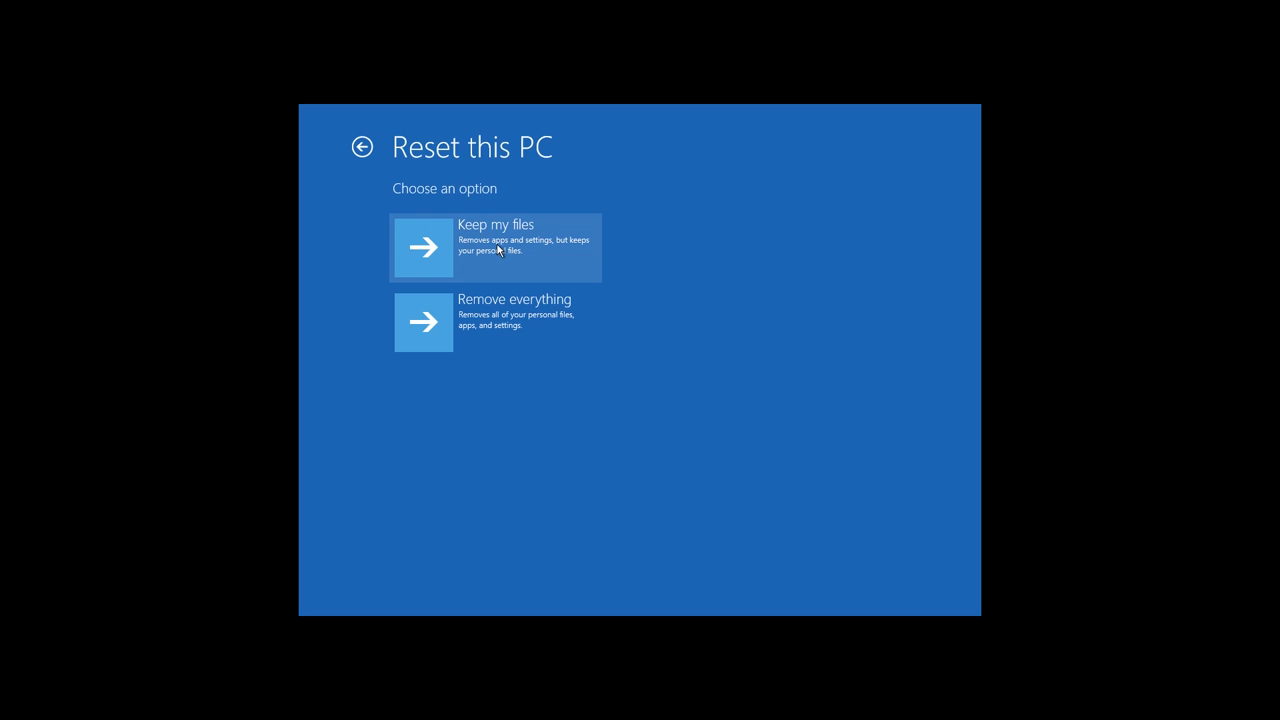